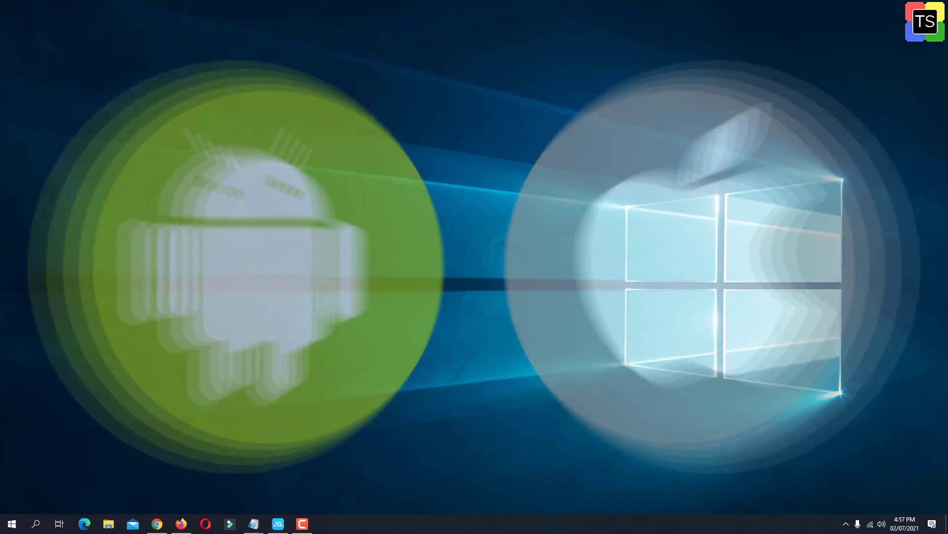
# Step: Launch Gmail from the phone's Google apps folder to reach the Google sign-in screen
pyautogui.click(277, 523)
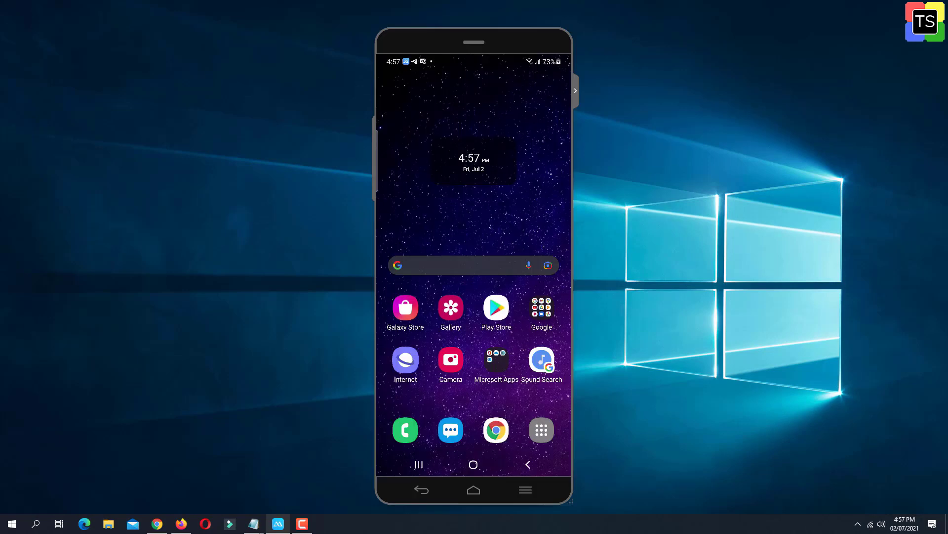
pyautogui.click(541, 307)
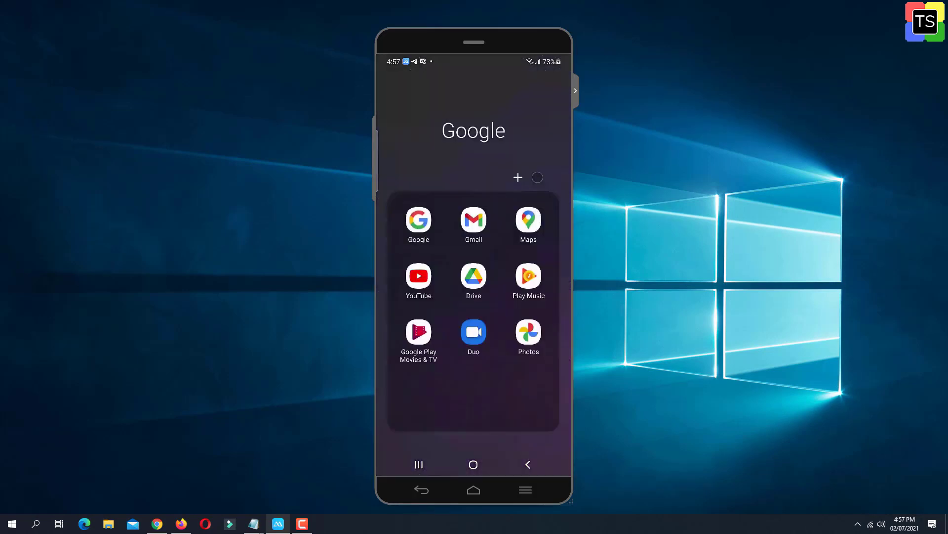
pyautogui.click(473, 219)
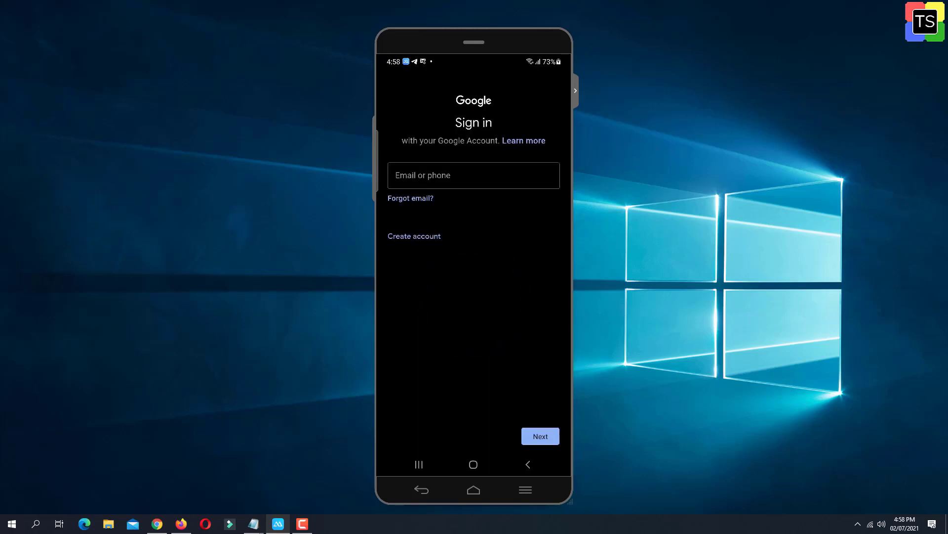
# Step: Start a personal Google account, enter the first and last name, and continue
pyautogui.click(414, 236)
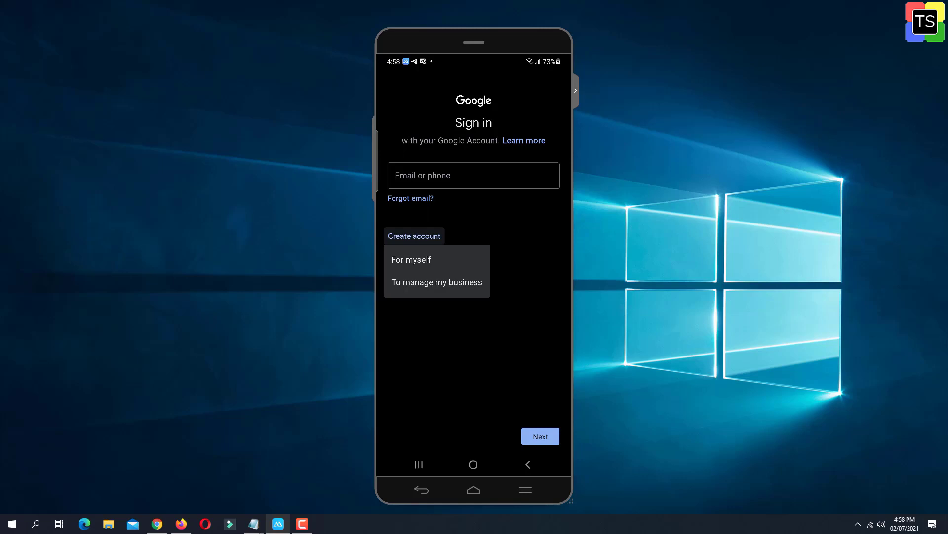
pyautogui.click(411, 259)
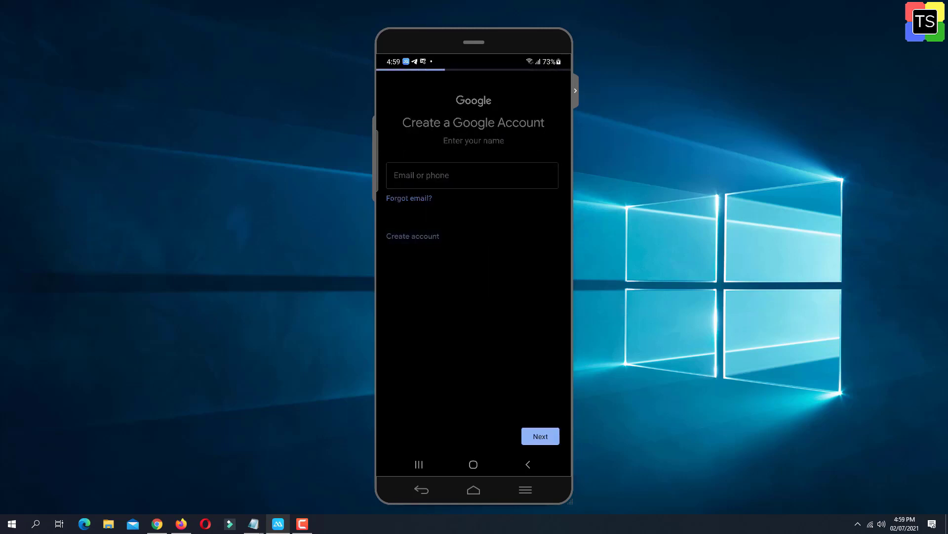
pyautogui.click(412, 237)
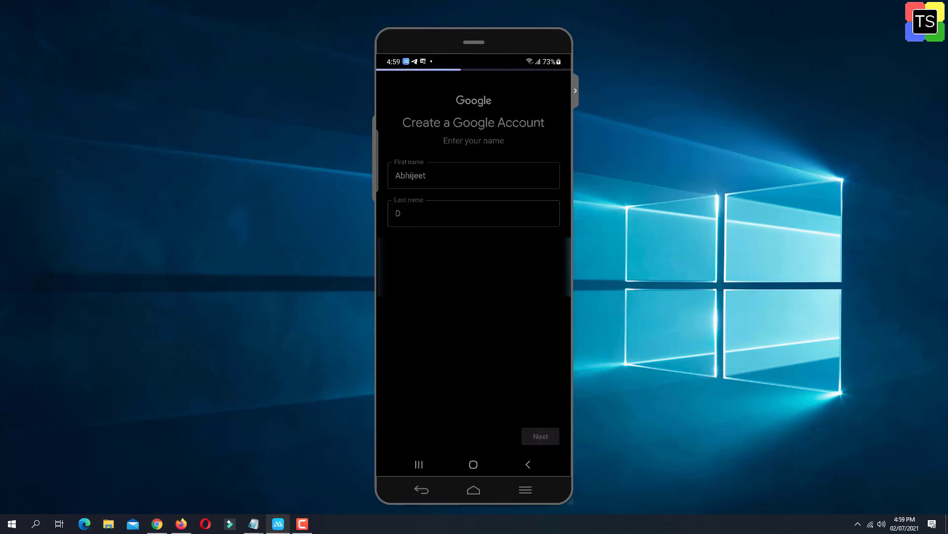
pyautogui.click(539, 437)
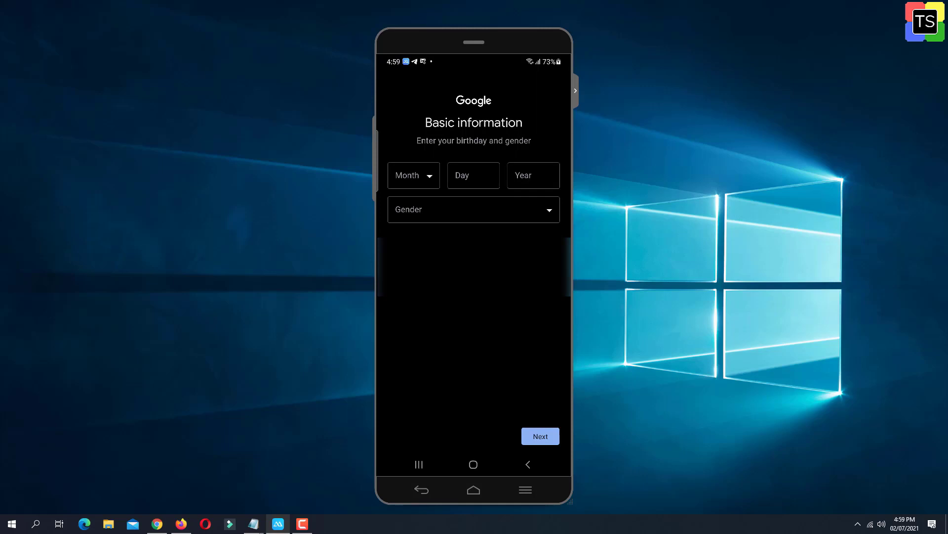
# Step: Fill in birthday and gender, then choose the custom Gmail address 'bmails'
pyautogui.click(473, 210)
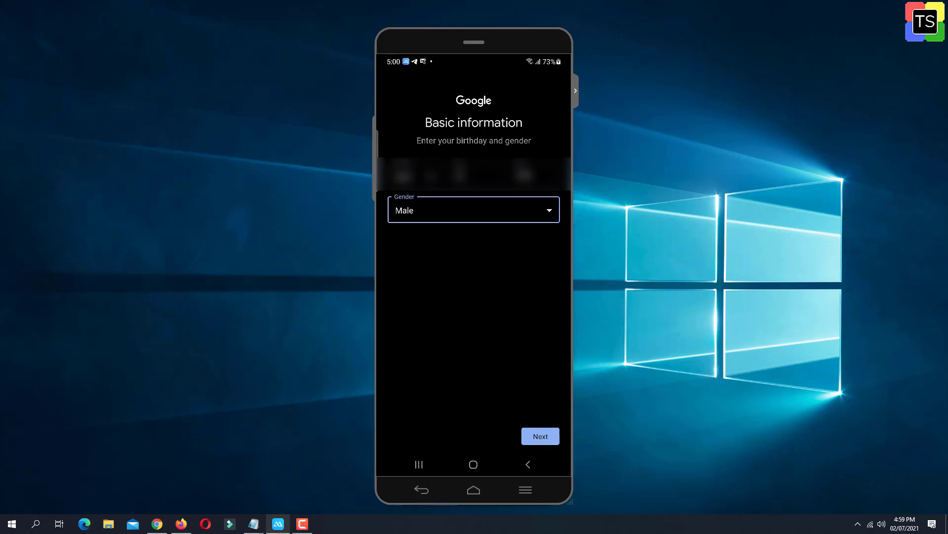
pyautogui.click(539, 436)
pyautogui.write('technowe')
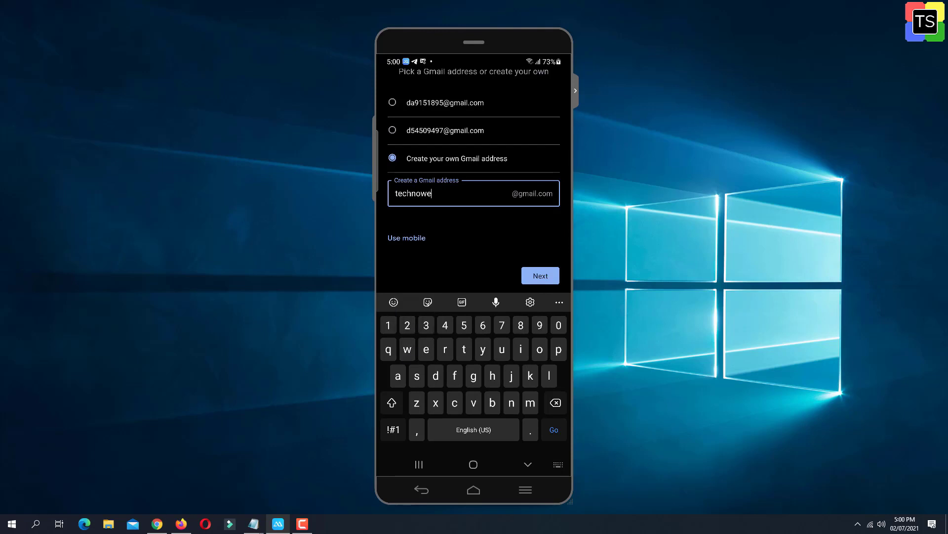
pyautogui.write('bmail')
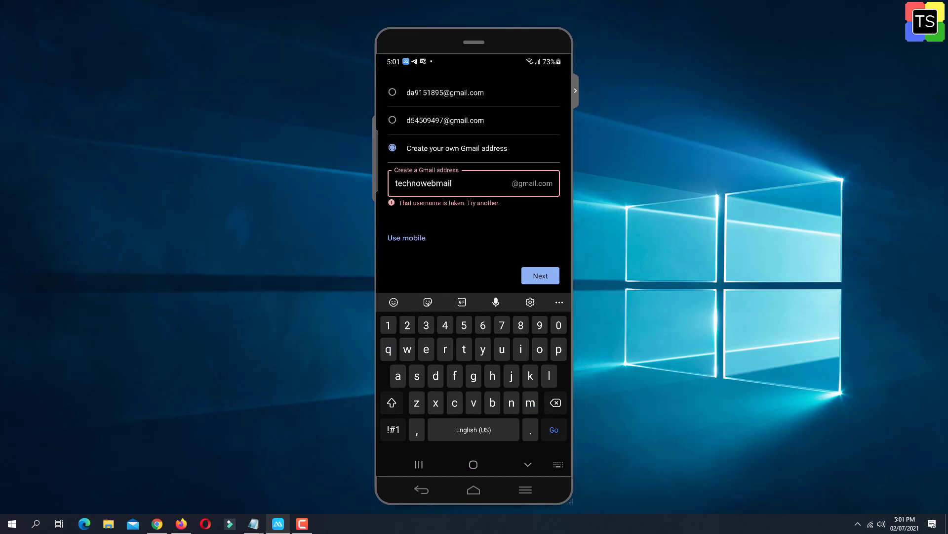
pyautogui.write('s')
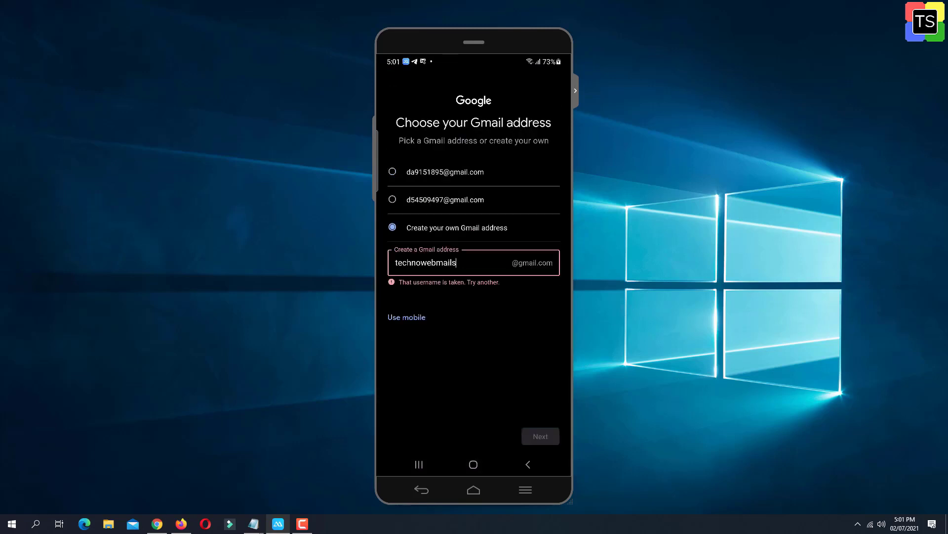
pyautogui.click(539, 436)
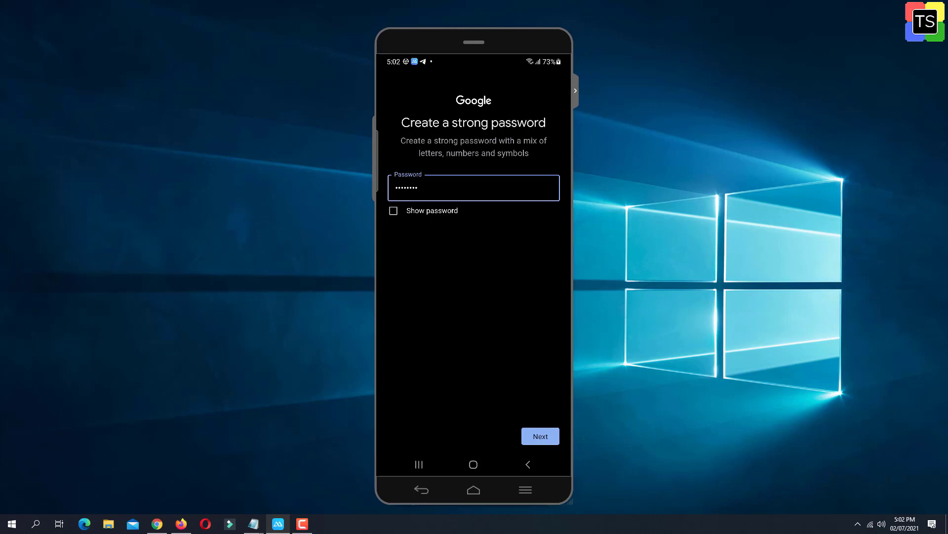
# Step: Submit the new password and confirm the reviewed account info
pyautogui.click(539, 435)
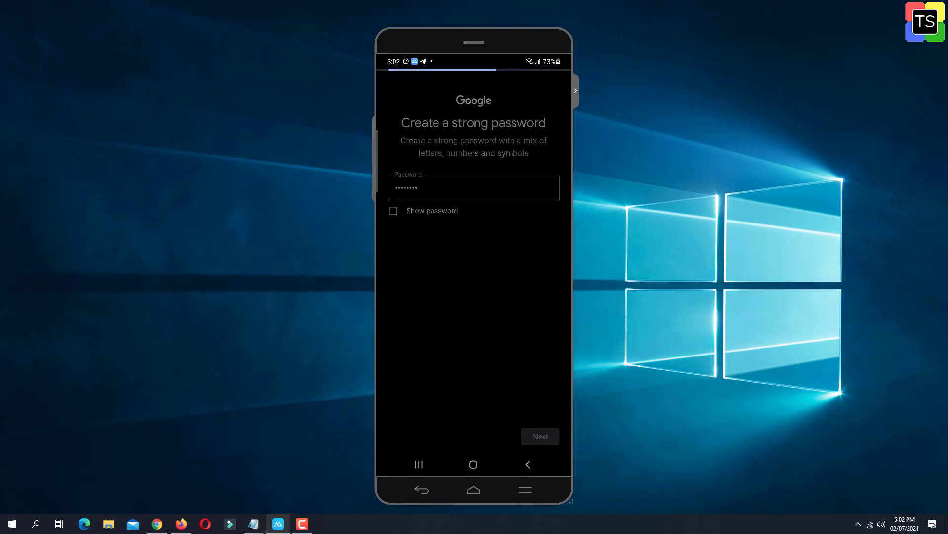
pyautogui.click(539, 436)
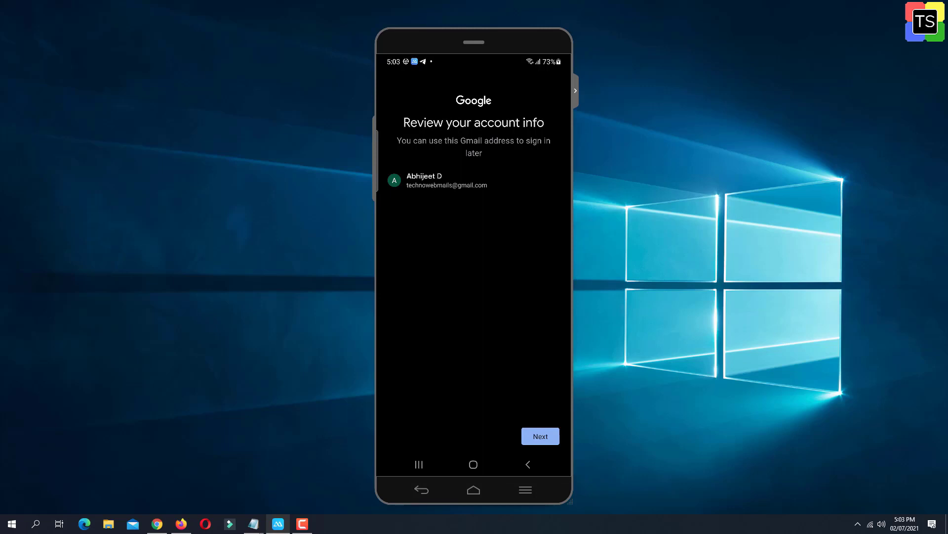
pyautogui.click(540, 435)
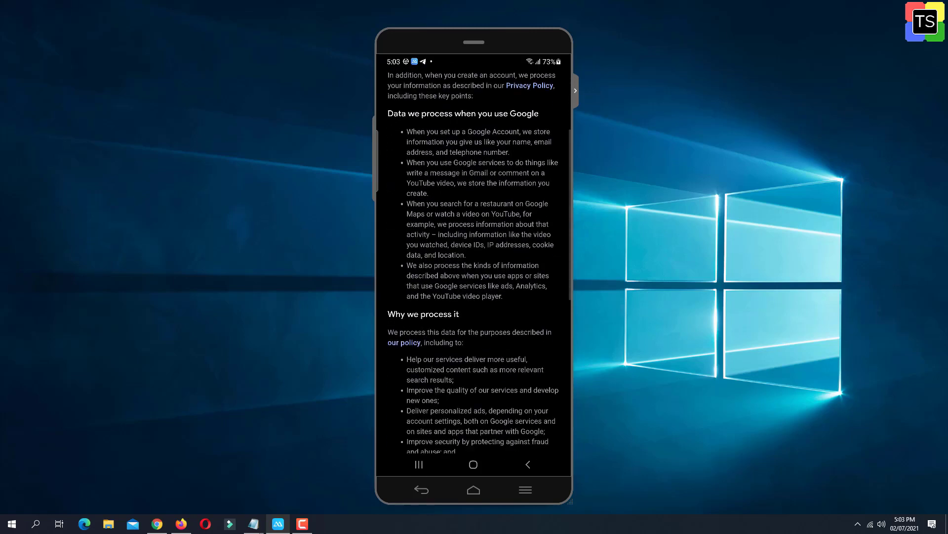
# Step: Expand the extra personalization options and turn off Web & App Activity saving
pyautogui.scroll(-3)
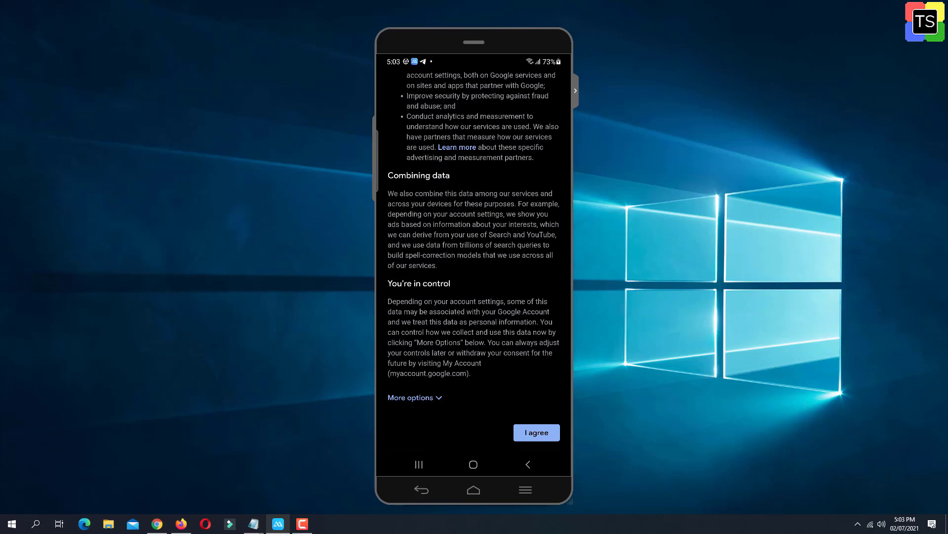
pyautogui.click(415, 397)
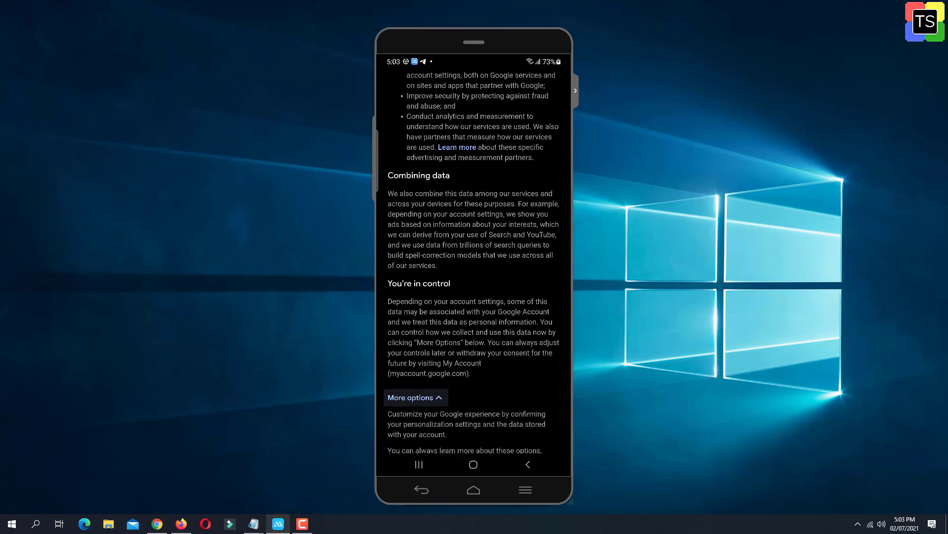
pyautogui.scroll(-3)
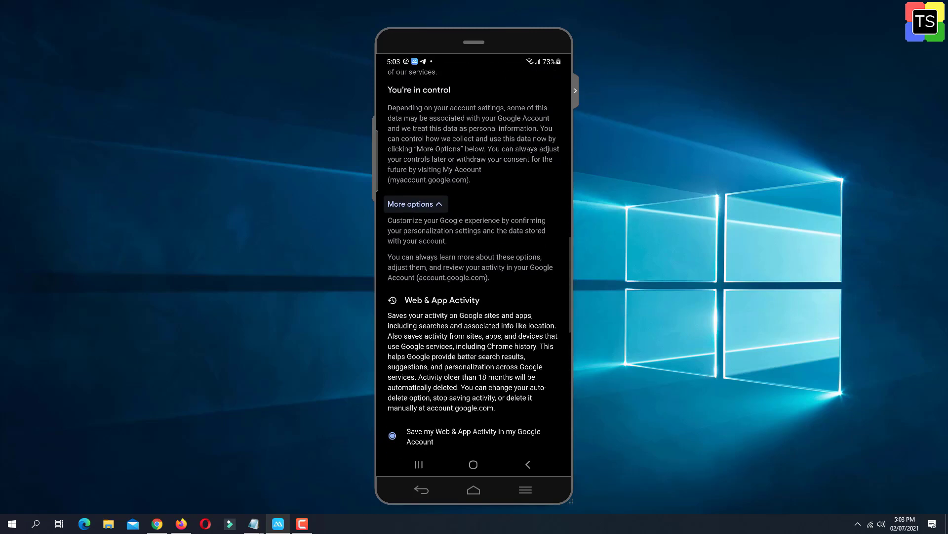
pyautogui.scroll(-3)
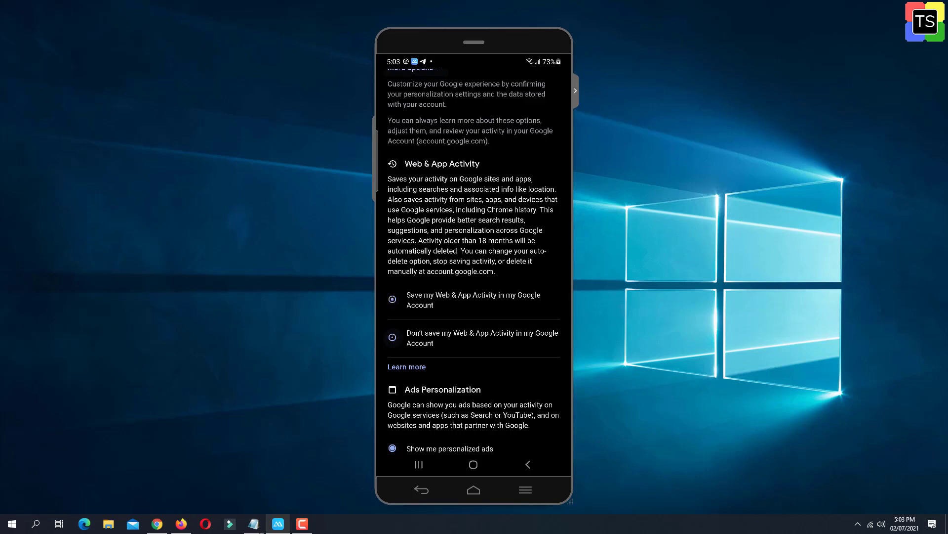
pyautogui.click(392, 337)
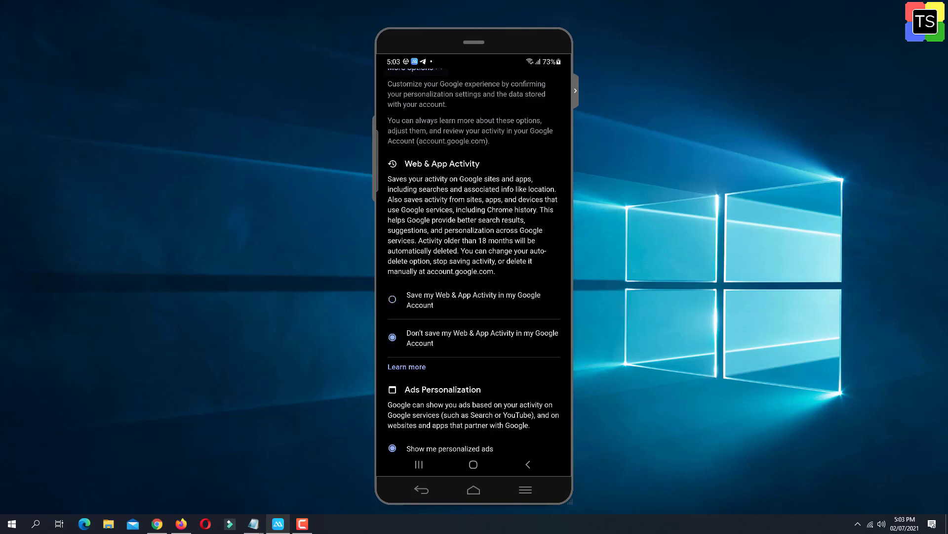
# Step: Choose non-personalized ads, stop saving YouTube History, and agree to the terms
pyautogui.scroll(-3)
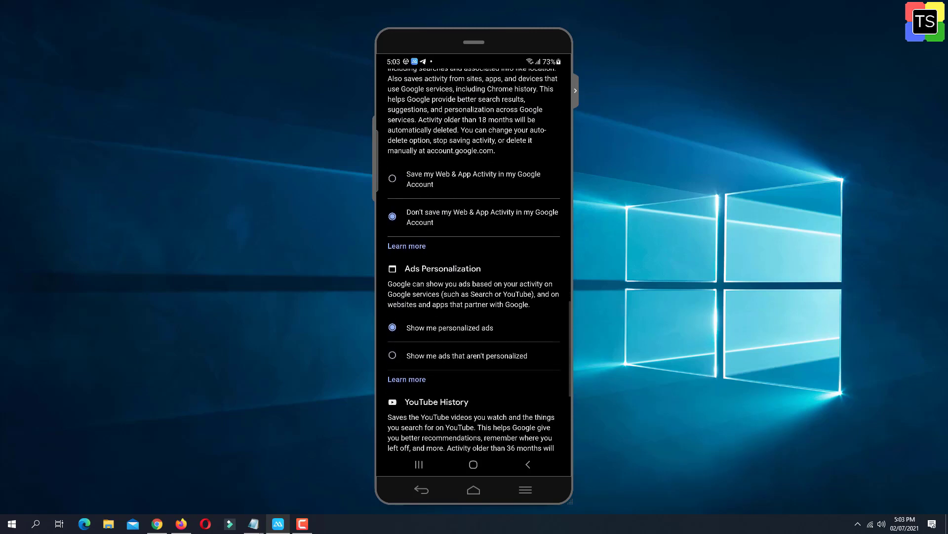
pyautogui.scroll(3)
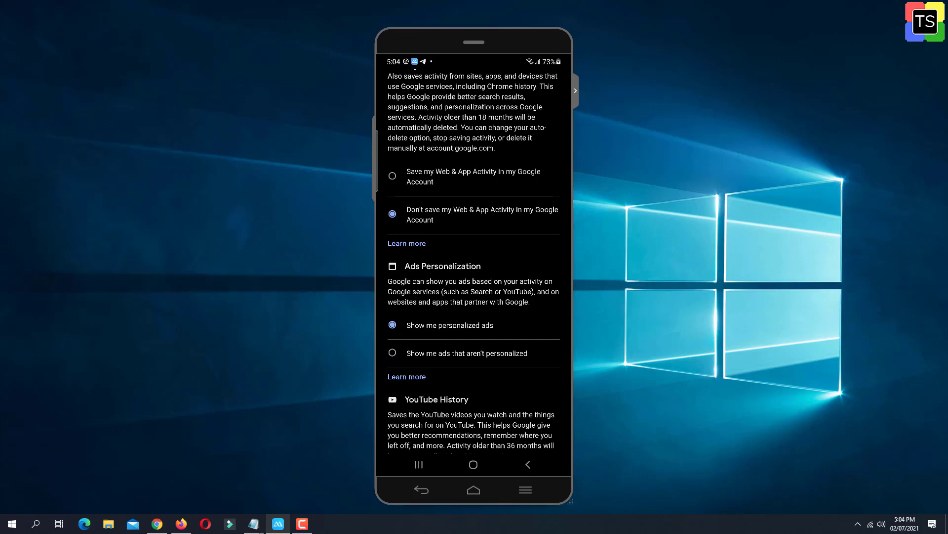
pyautogui.click(393, 352)
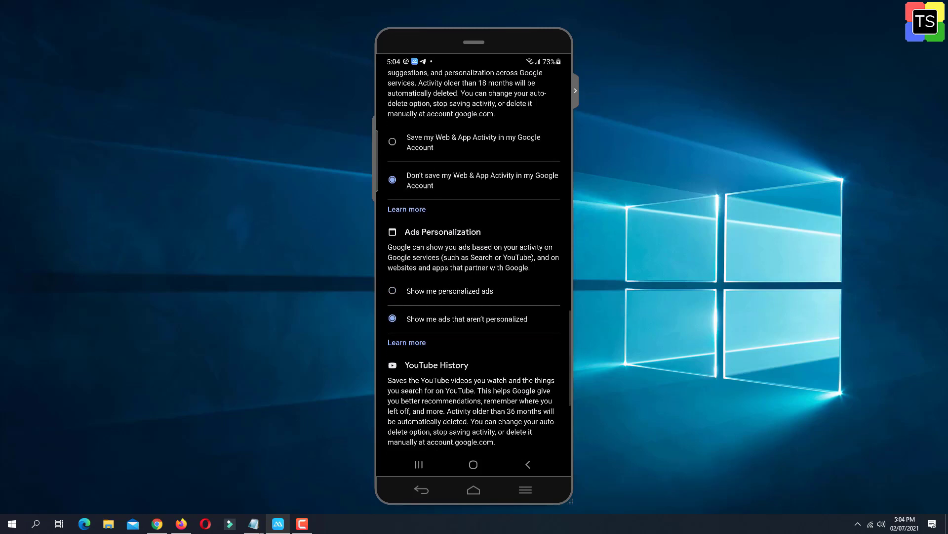
pyautogui.scroll(-3)
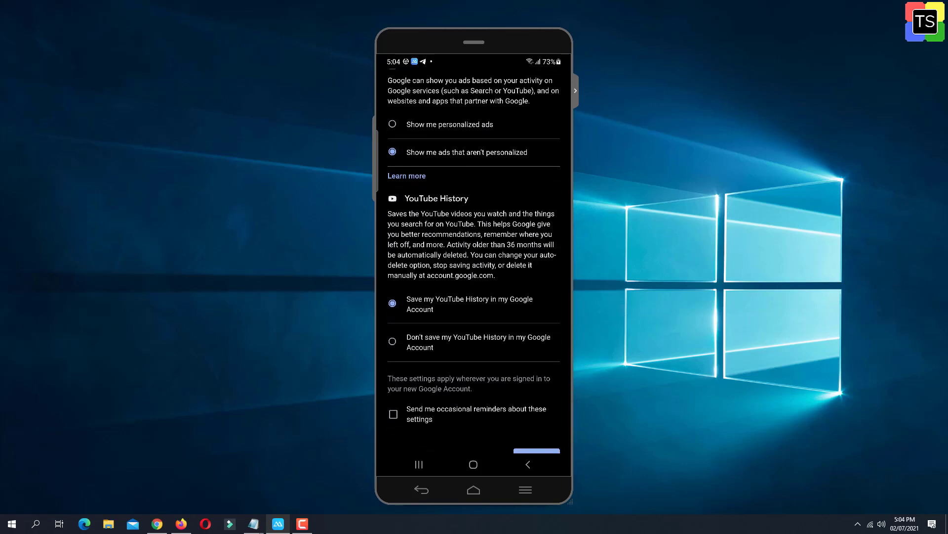
pyautogui.click(392, 341)
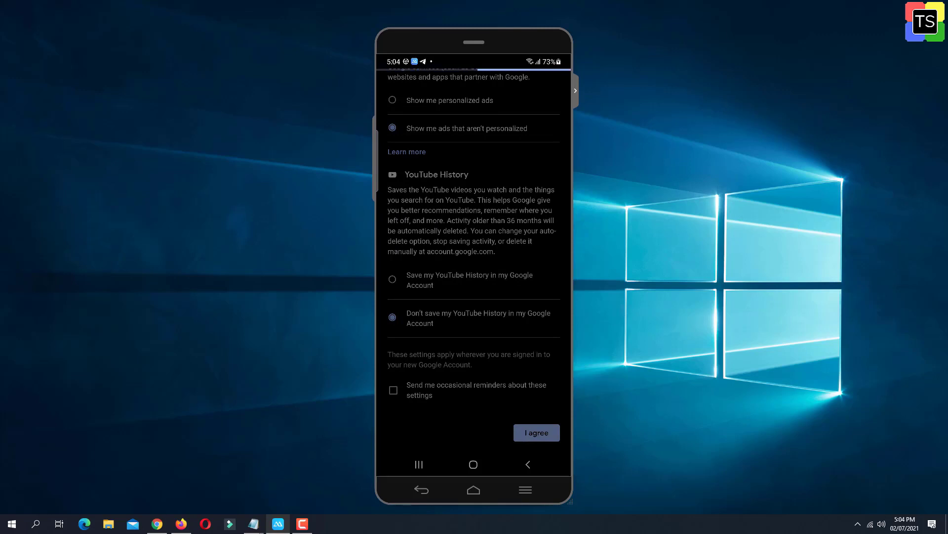
pyautogui.click(536, 431)
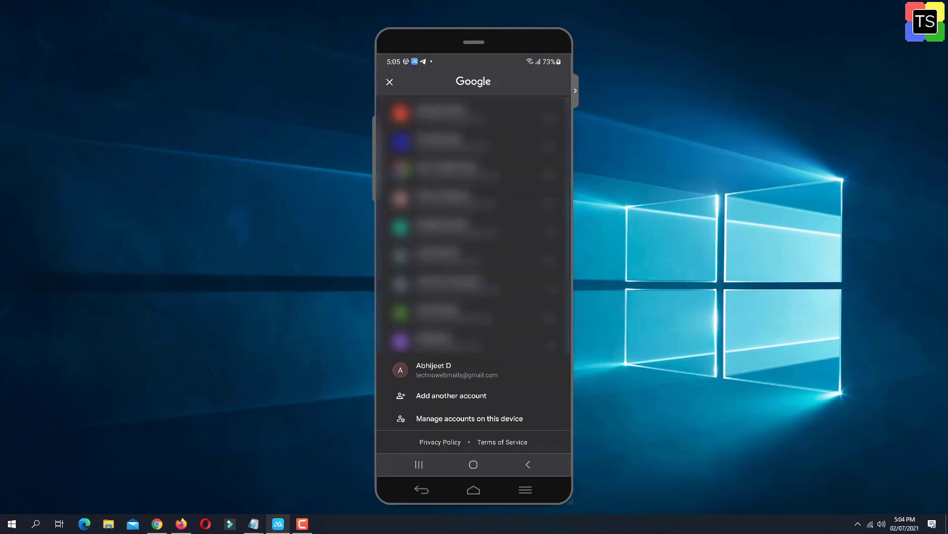